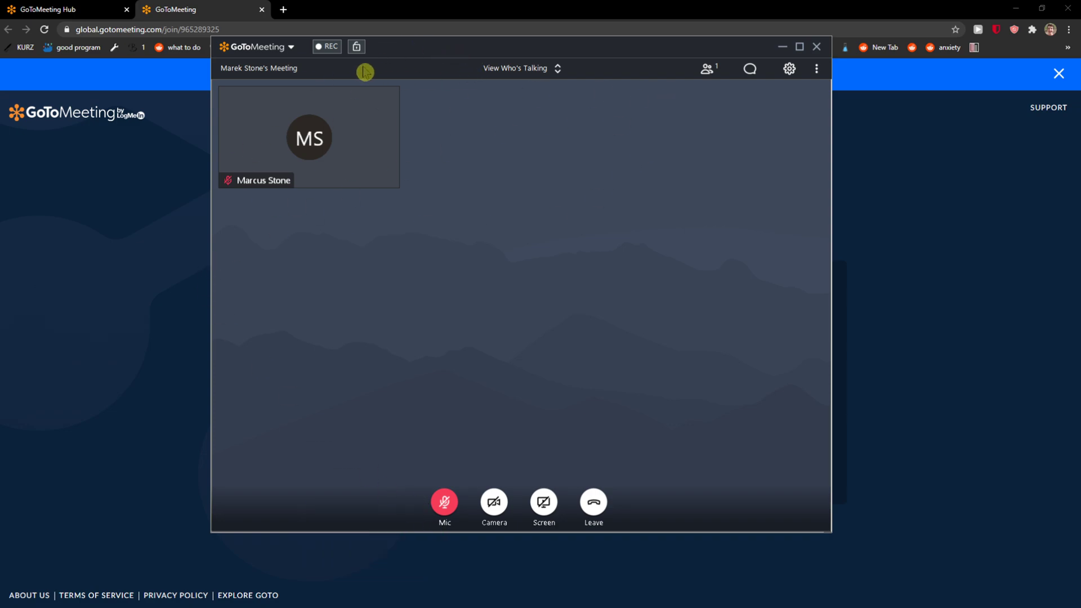
pyautogui.moveTo(791, 68)
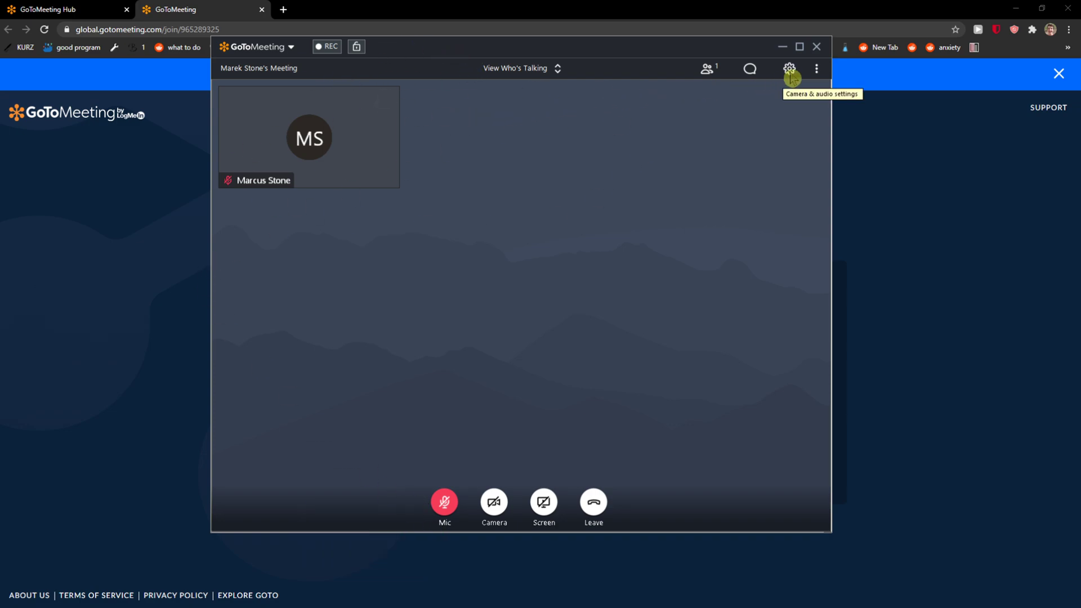
# - Bring up camera and audio settings and keep HD Pro Webcam C920 as the webcam
pyautogui.click(791, 69)
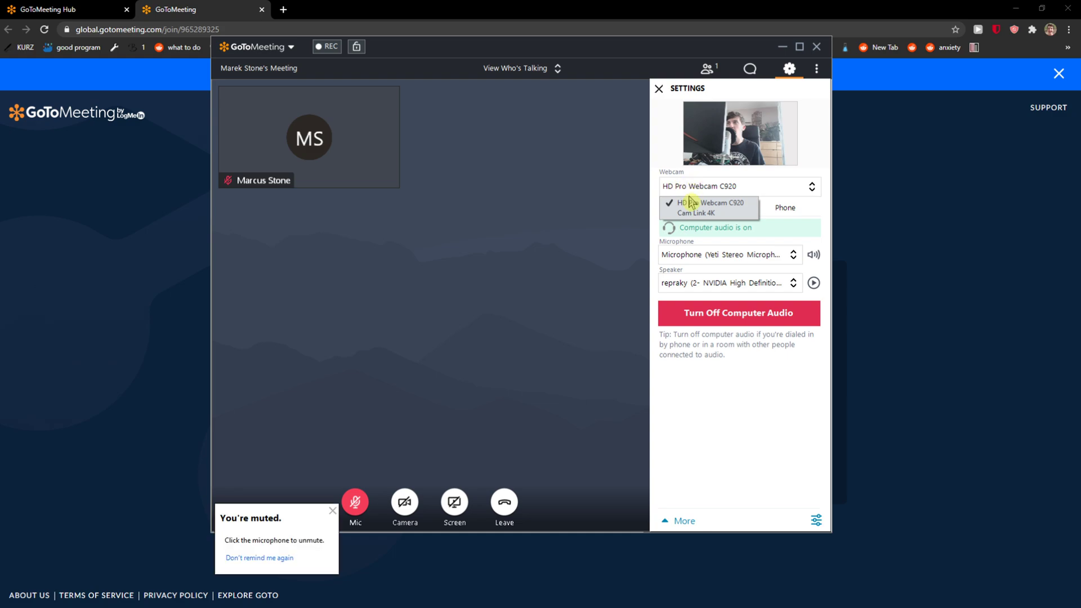
pyautogui.moveTo(708, 207)
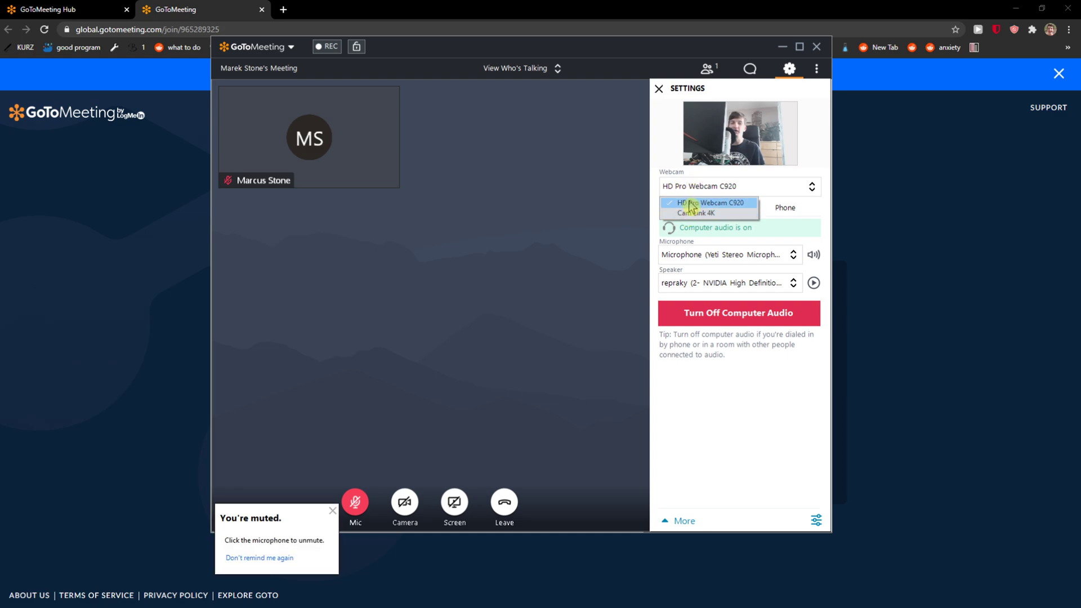
pyautogui.click(709, 205)
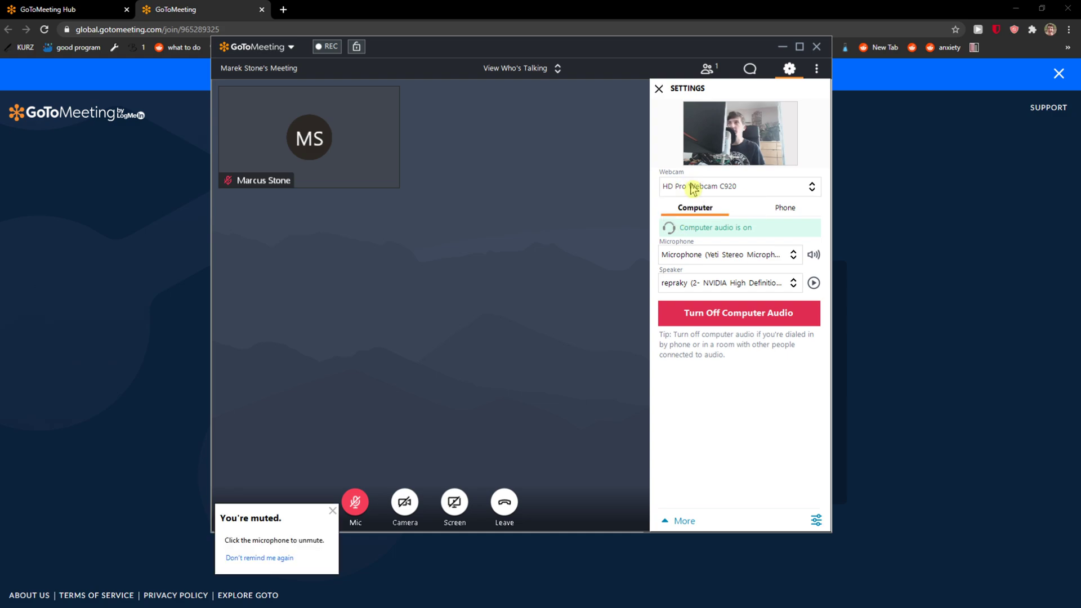
pyautogui.moveTo(816, 520)
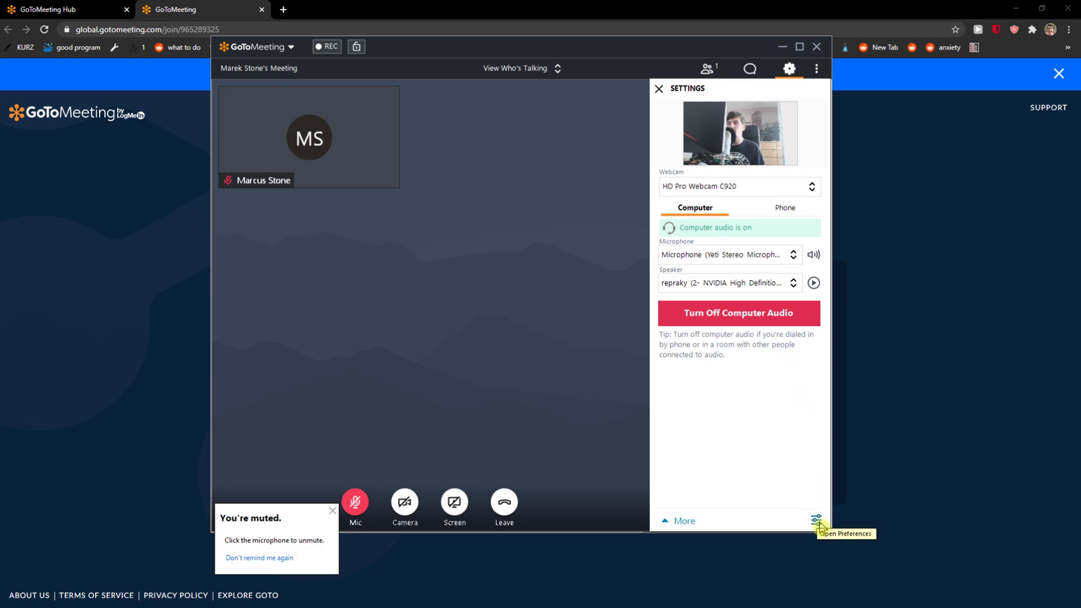
# - In Preferences webcam setup, try 4:3 Normal and settle on 16:9 Widescreen display format
pyautogui.click(818, 520)
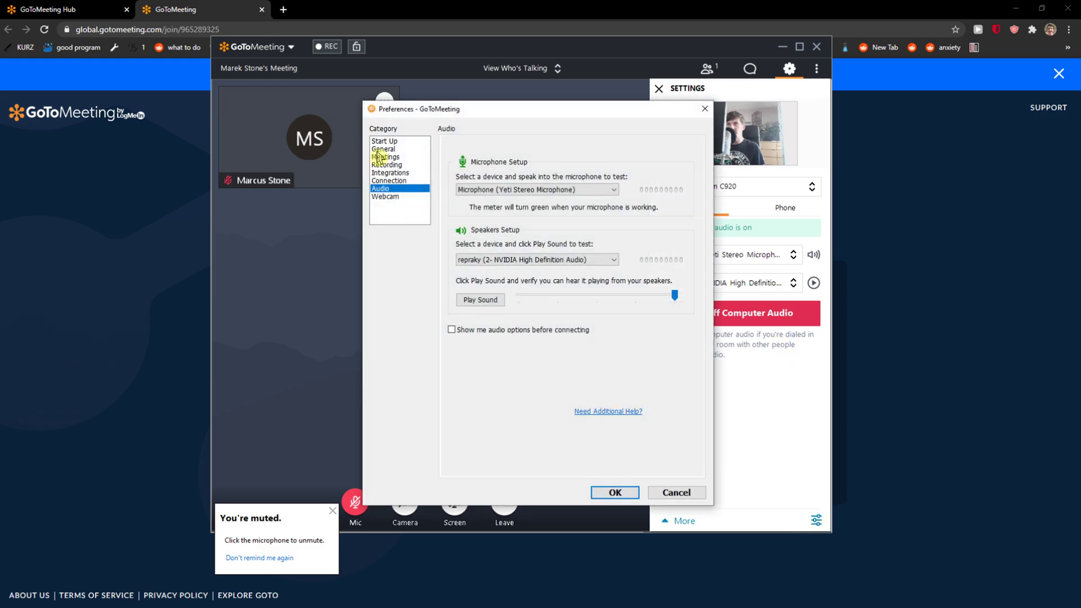
pyautogui.click(385, 196)
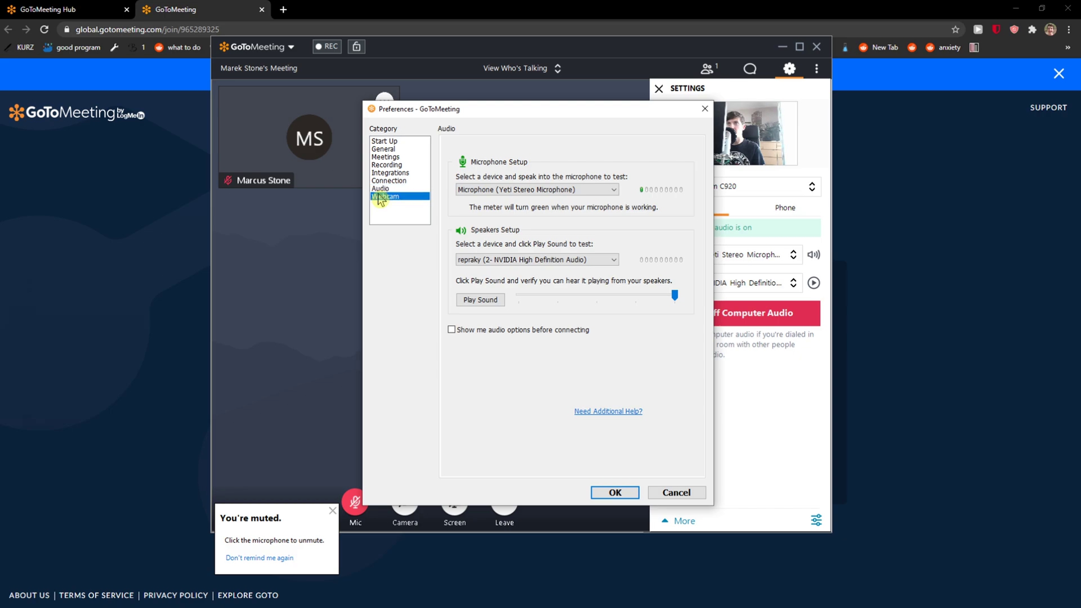
pyautogui.click(386, 195)
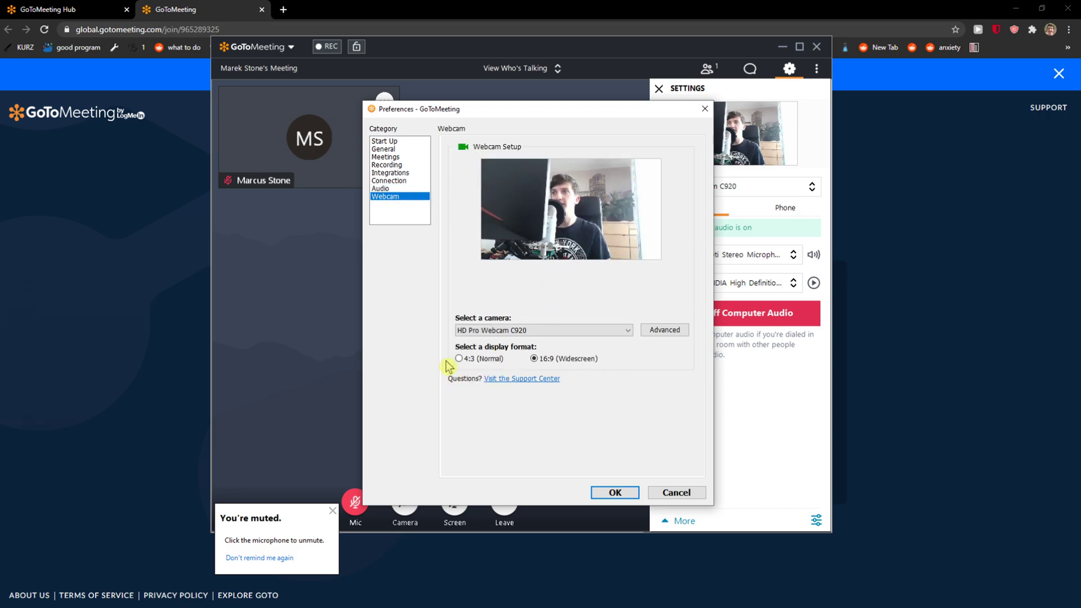
pyautogui.click(460, 358)
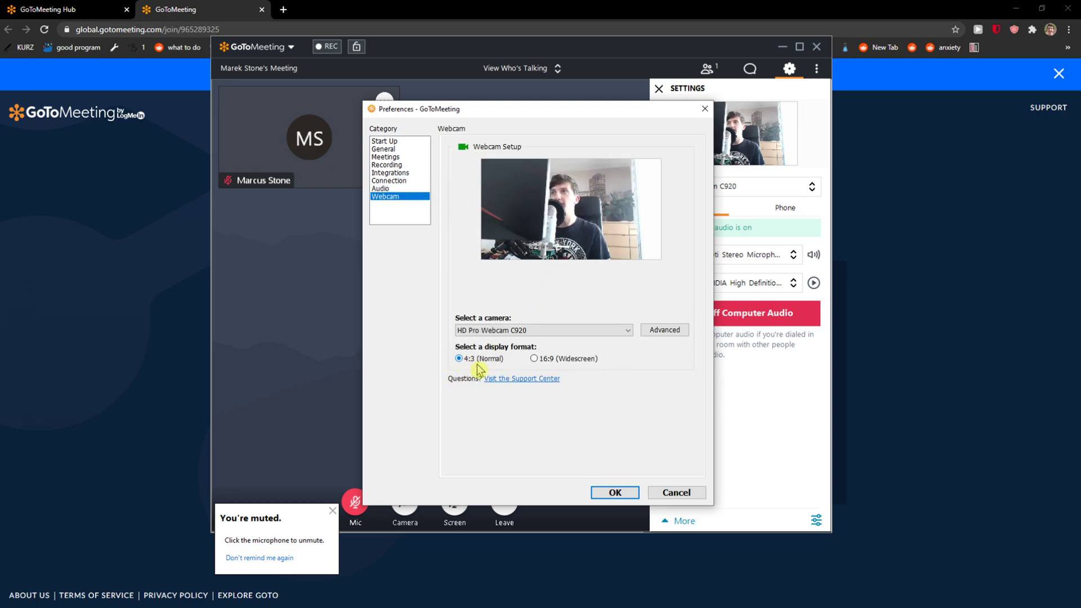
pyautogui.click(534, 358)
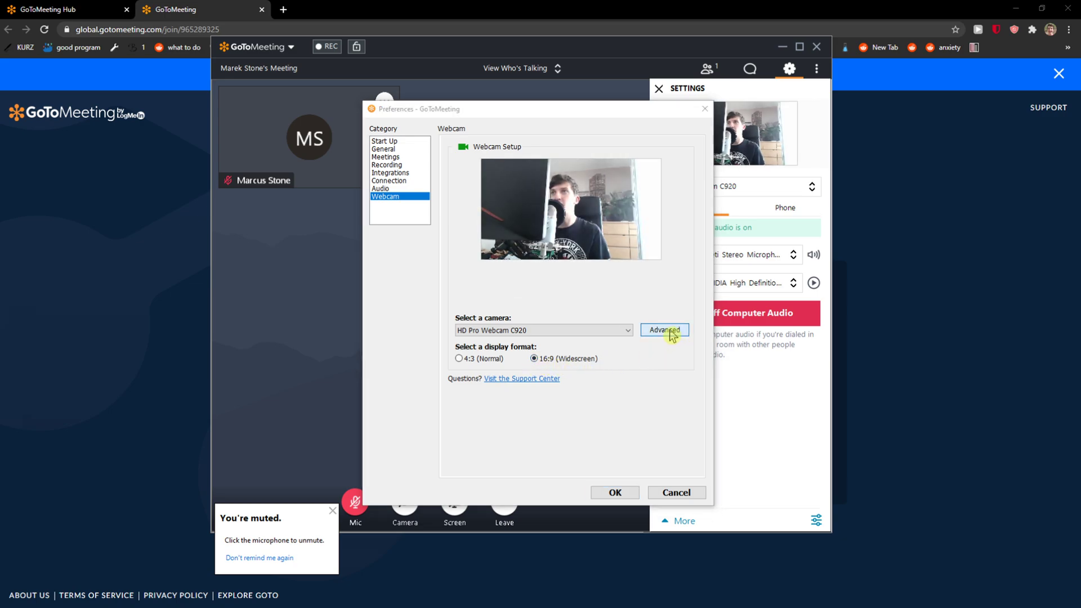
pyautogui.click(664, 331)
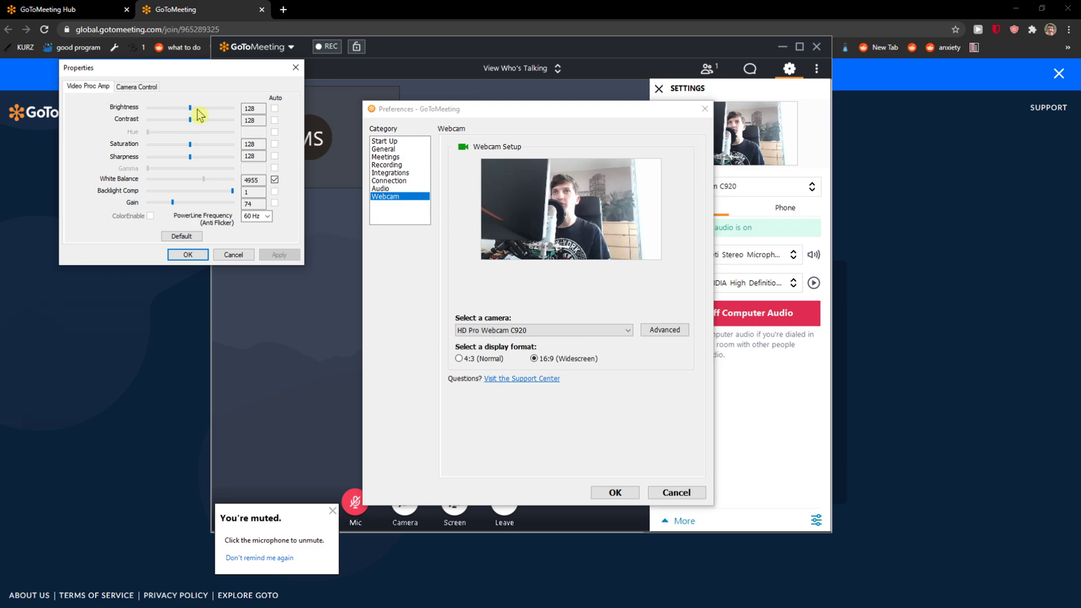
pyautogui.click(136, 87)
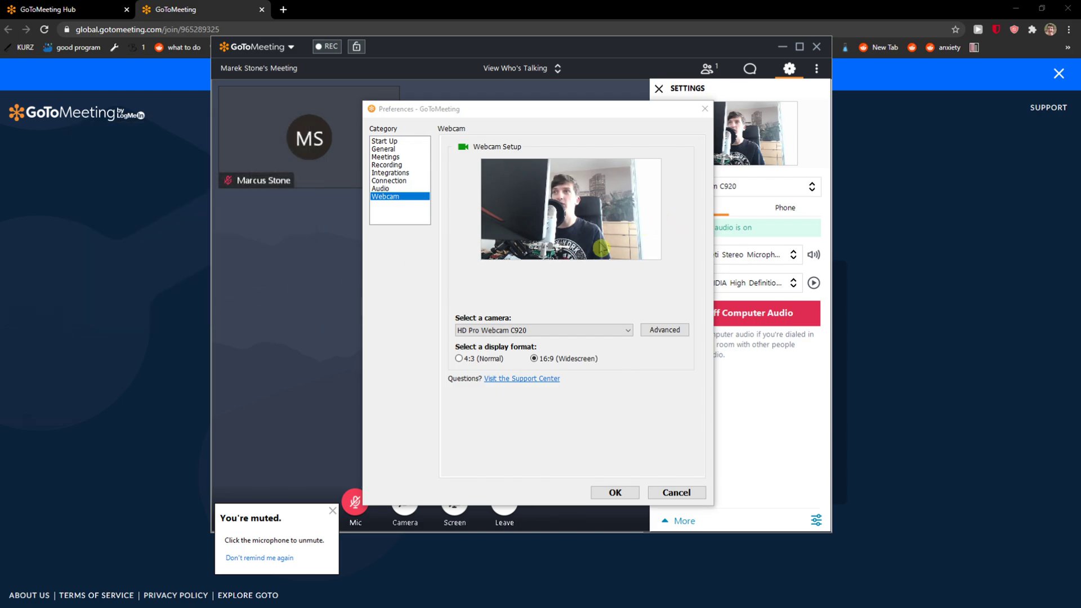
pyautogui.moveTo(606, 460)
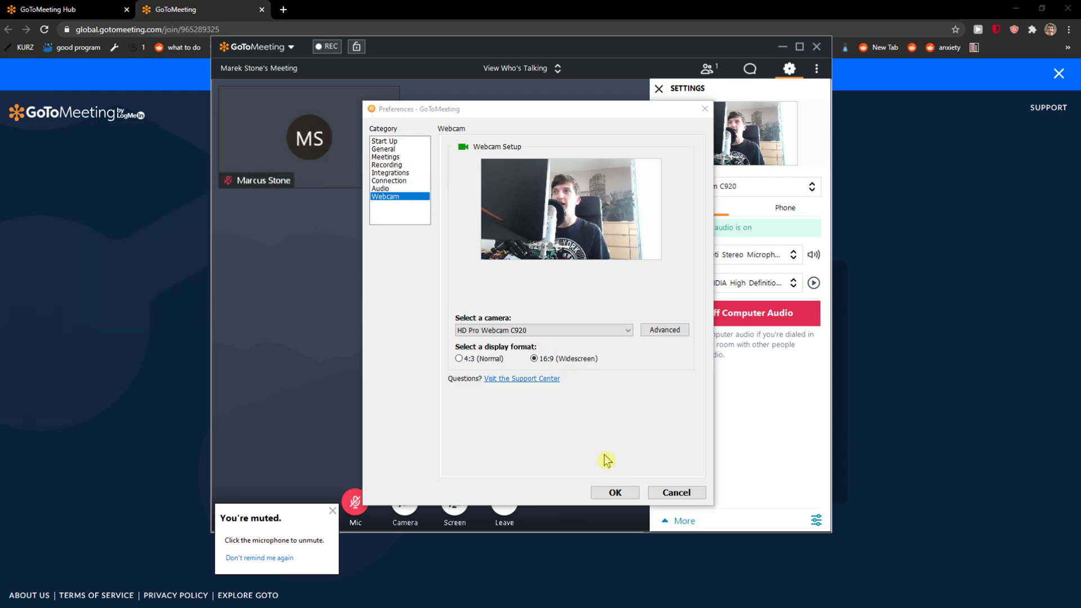
pyautogui.moveTo(586, 477)
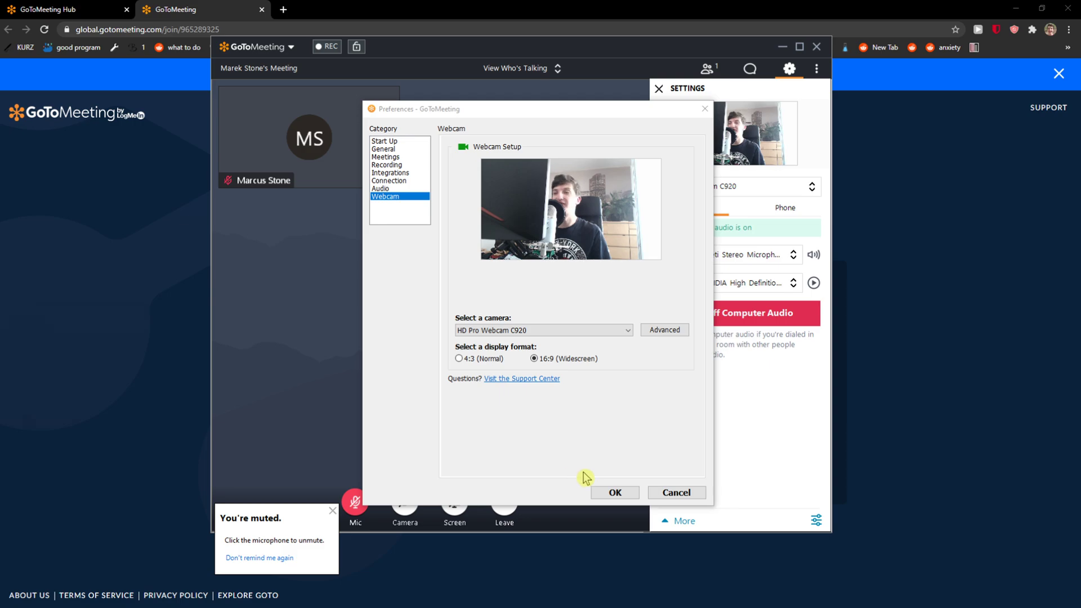